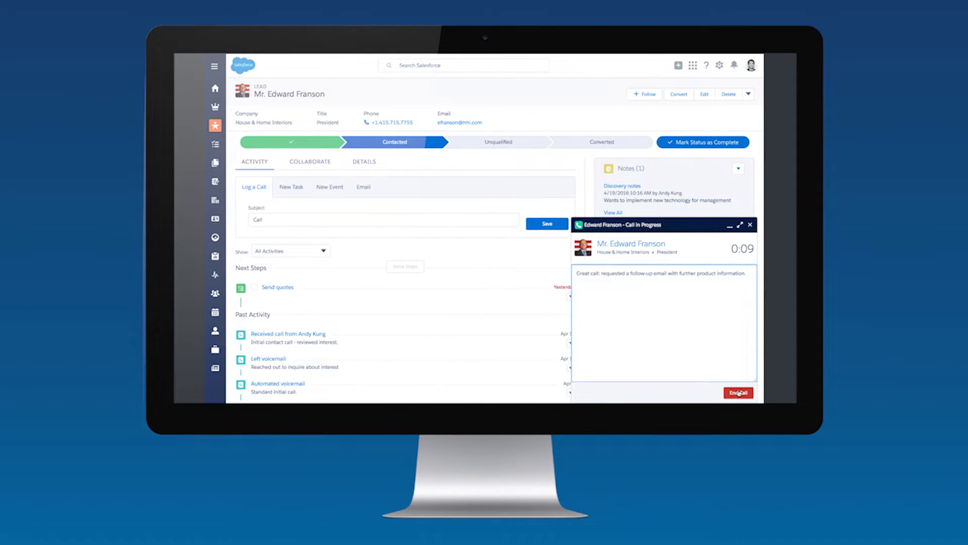
- End the call with the House & Home Interiors lead and save the logged call with its comments
{"action": "left_click", "coordinate": [738, 392]}
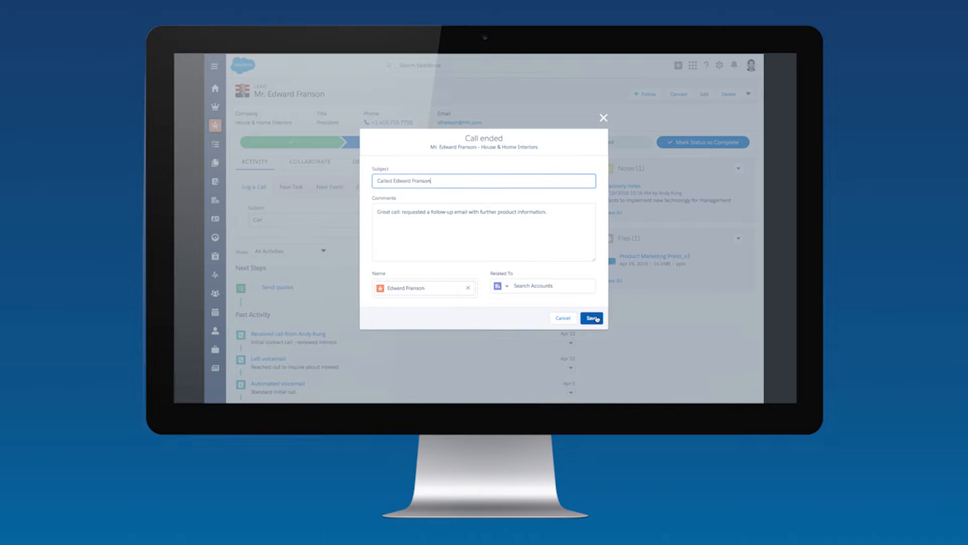
{"action": "left_click", "coordinate": [590, 318]}
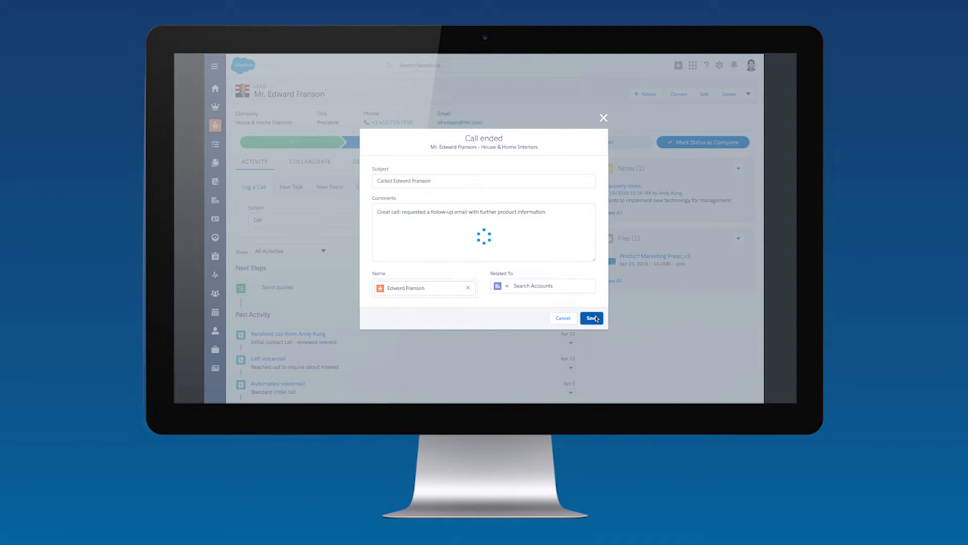
{"action": "left_click", "coordinate": [590, 317]}
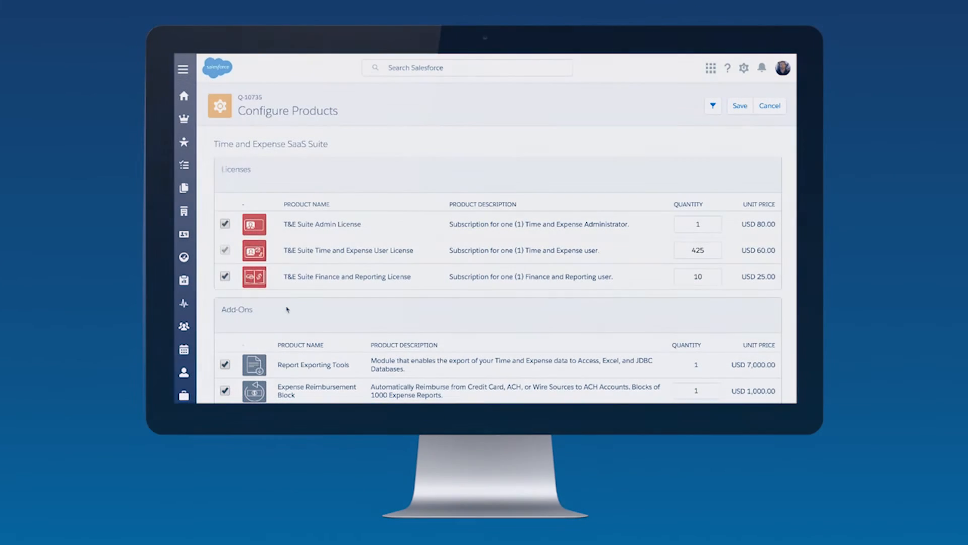
- Include the T&E Training Portal for End Users and choose Quick Start Enablement as the services option
{"action": "scroll", "scroll_direction": "down", "scroll_amount": 3}
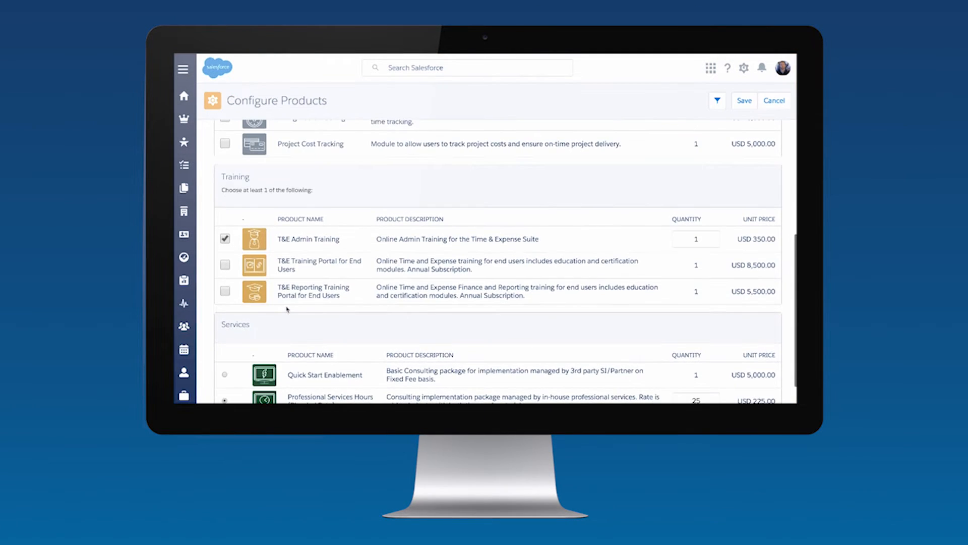
{"action": "left_click", "coordinate": [225, 264]}
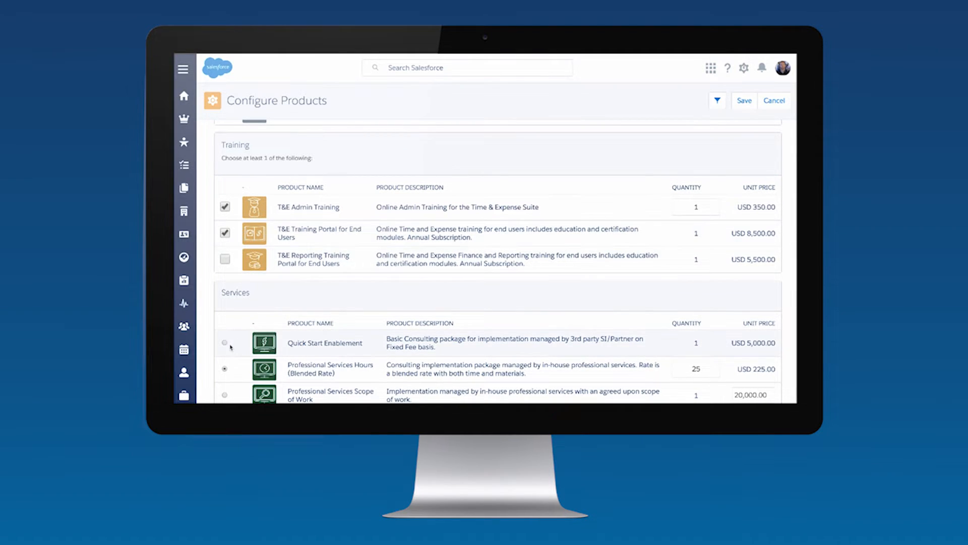
{"action": "left_click", "coordinate": [224, 343]}
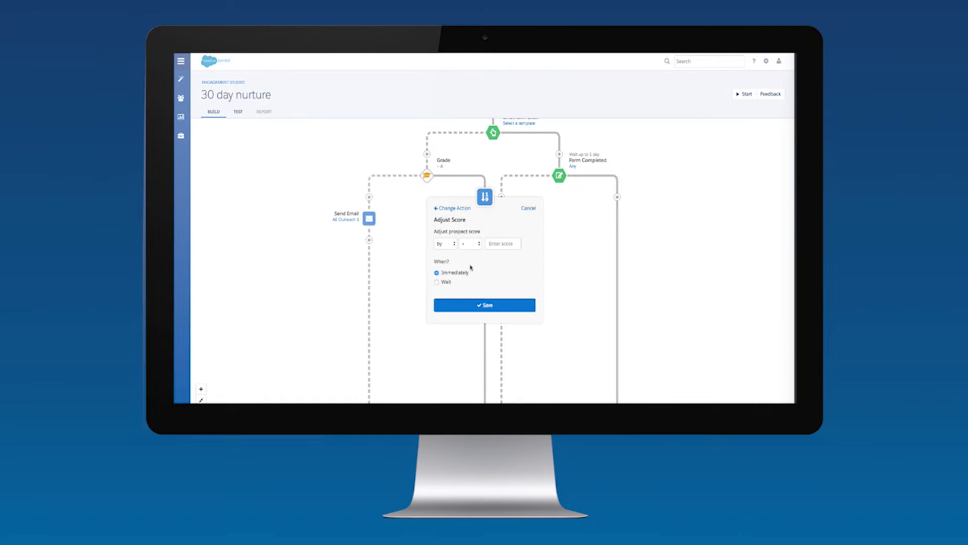
- Add an Adjust Score action of +10 applied immediately and save the step
{"action": "type", "text": "10"}
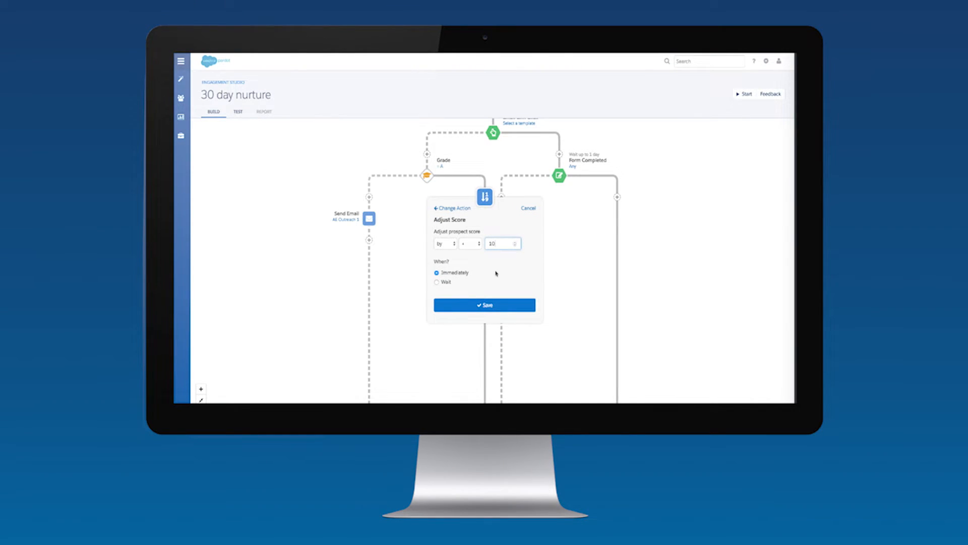
{"action": "left_click", "coordinate": [484, 304]}
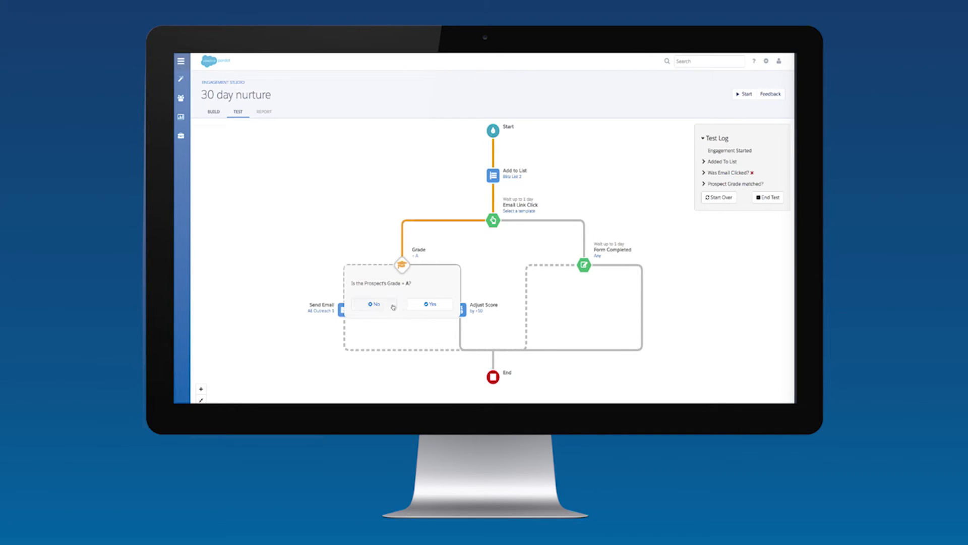
- Answer No to 'Is the Prospect's Grade = A?' and follow the test log to Engagement Ended
{"action": "left_click", "coordinate": [373, 304]}
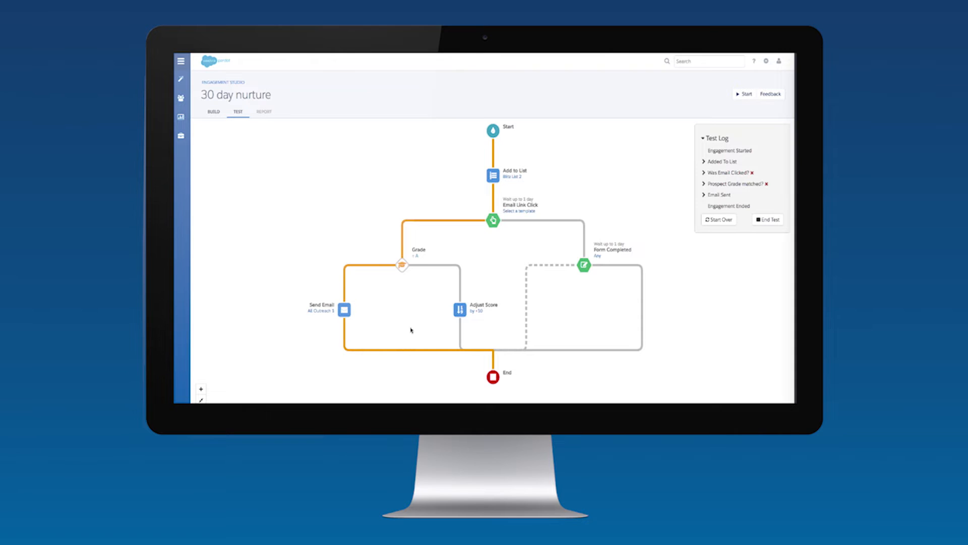
{"action": "left_click", "coordinate": [264, 112]}
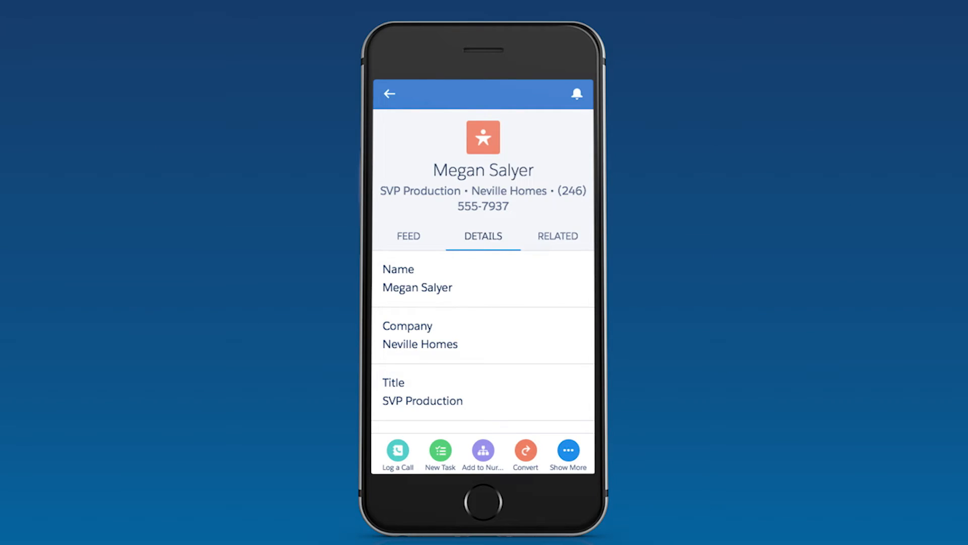
- Start Add to Nurture for the Neville Homes lead and select Drip - Top of Mind
{"action": "left_click", "coordinate": [482, 447]}
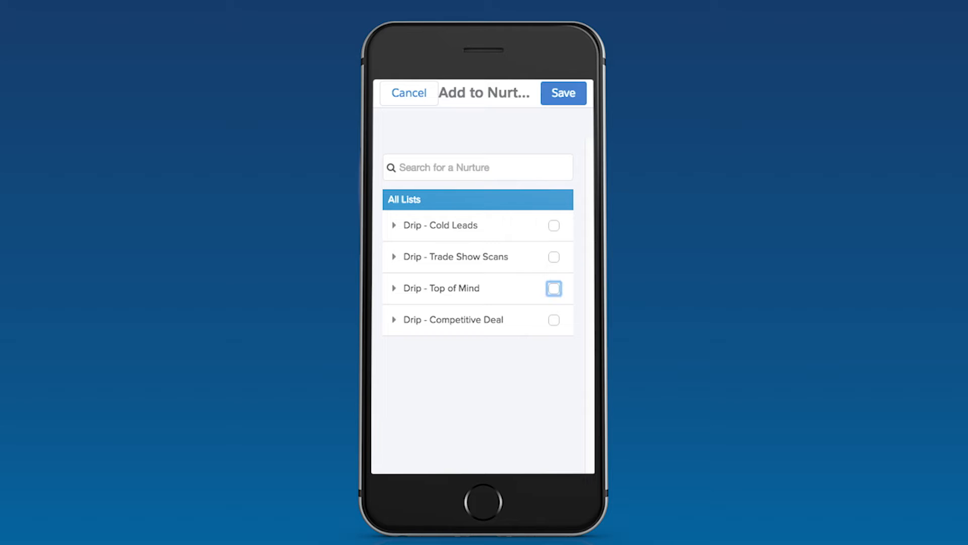
{"action": "left_click", "coordinate": [562, 93]}
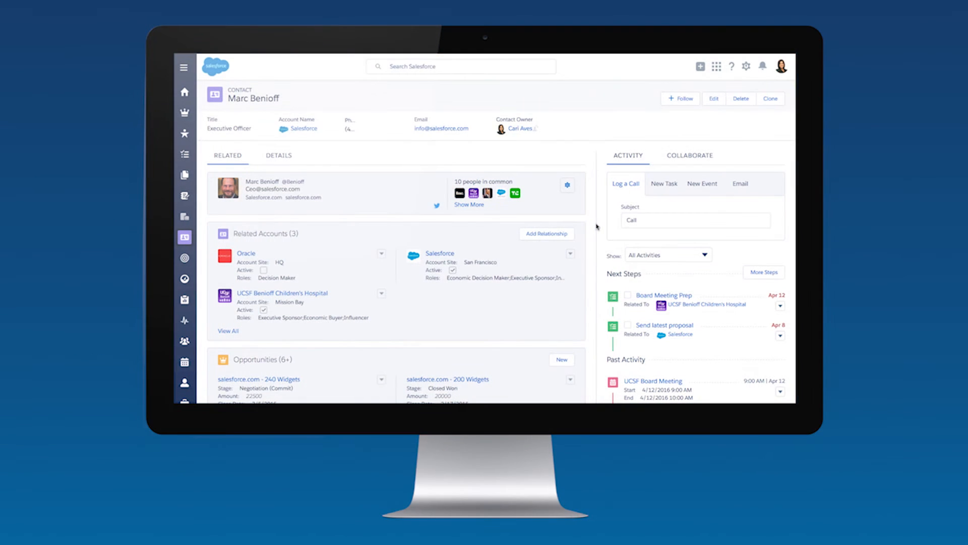
- Choose Edit Relationship on the Salesforce card under the contact's Related Accounts
{"action": "scroll", "scroll_direction": "down", "scroll_amount": 3}
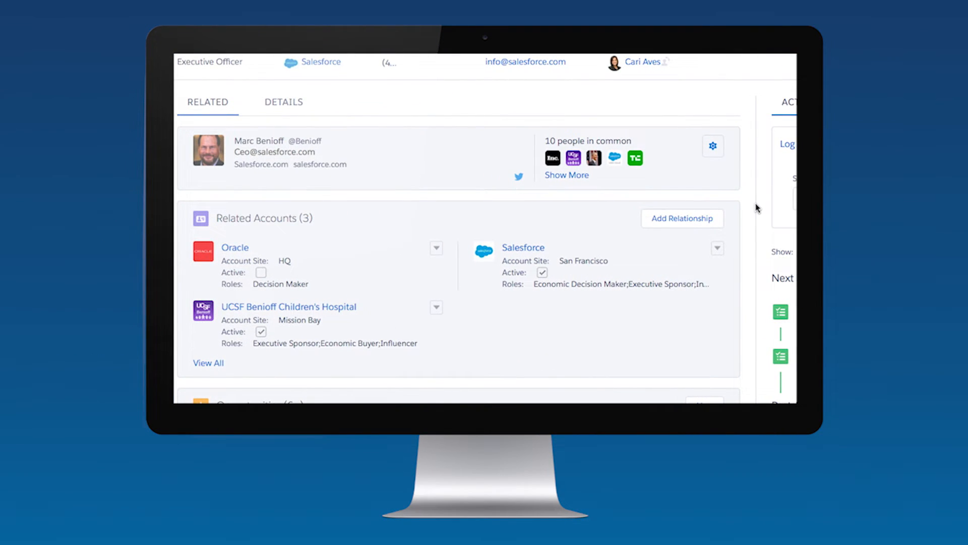
{"action": "left_click", "coordinate": [716, 248]}
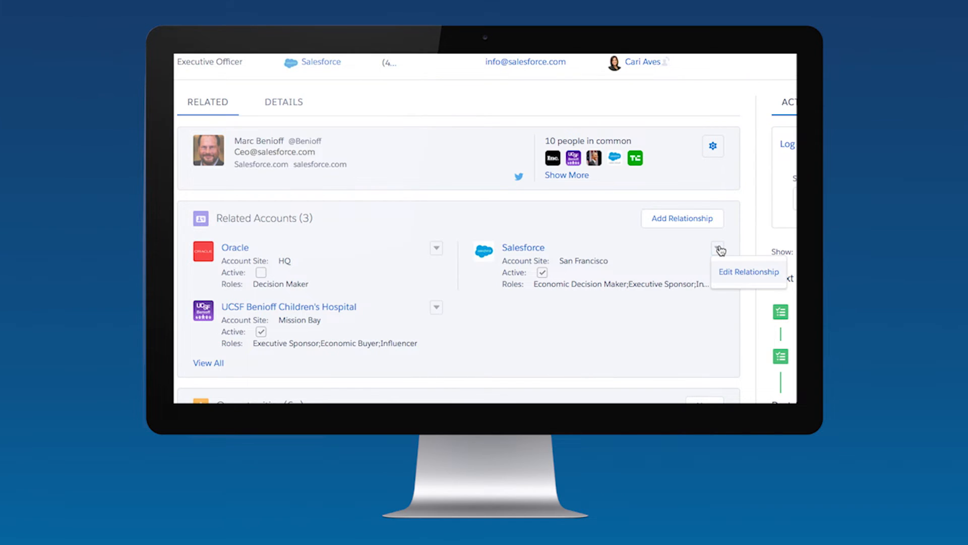
{"action": "left_click", "coordinate": [748, 271]}
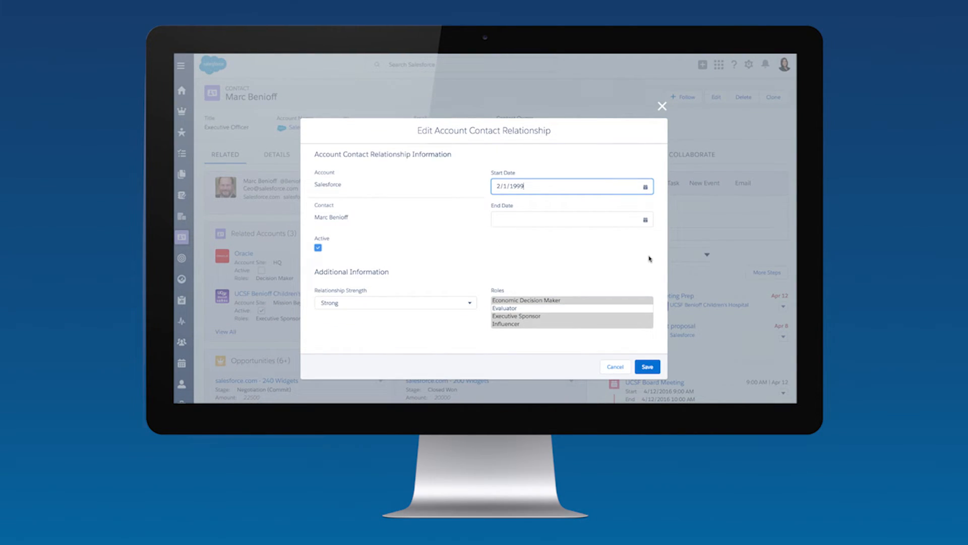
- Save the Salesforce account relationship with 2/1/1999 start date, Strong strength and its roles
{"action": "left_click", "coordinate": [647, 366]}
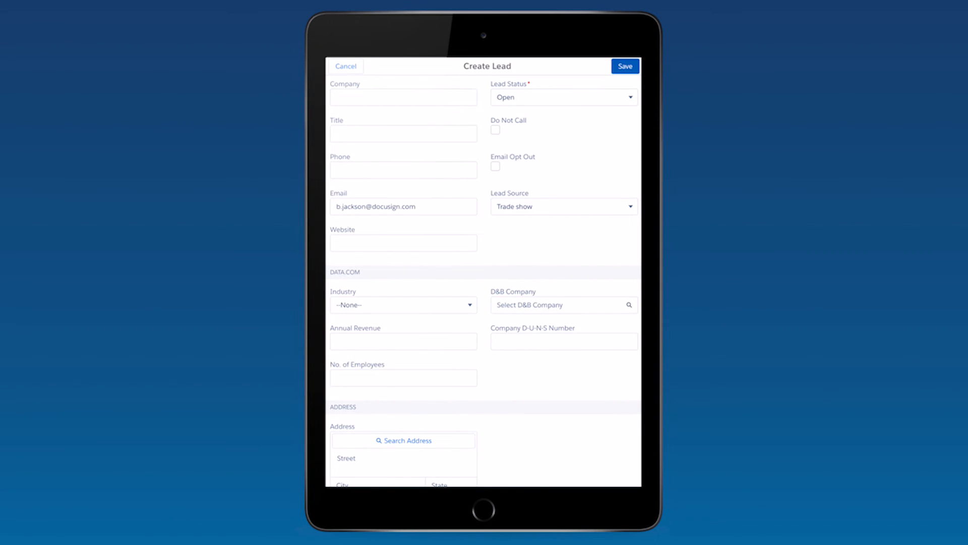
{"action": "left_click", "coordinate": [624, 66]}
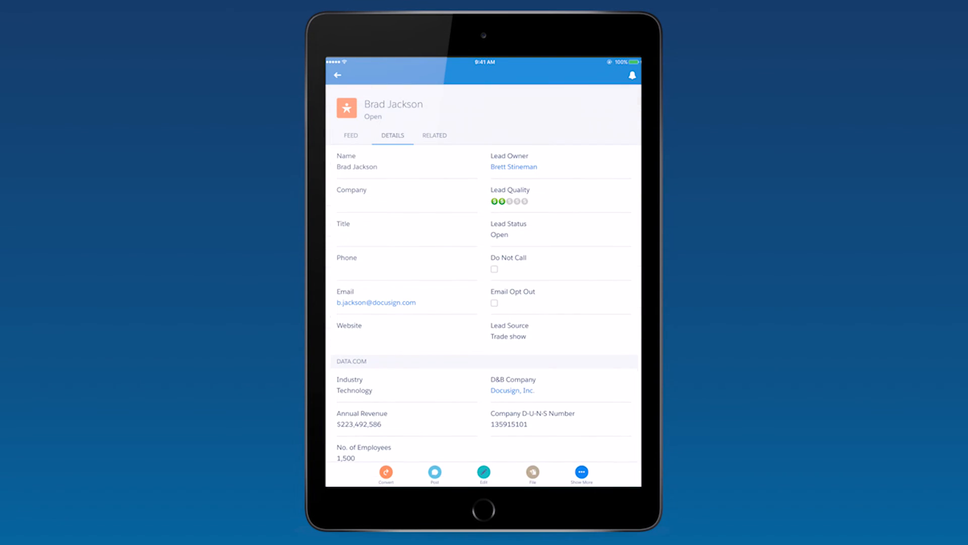